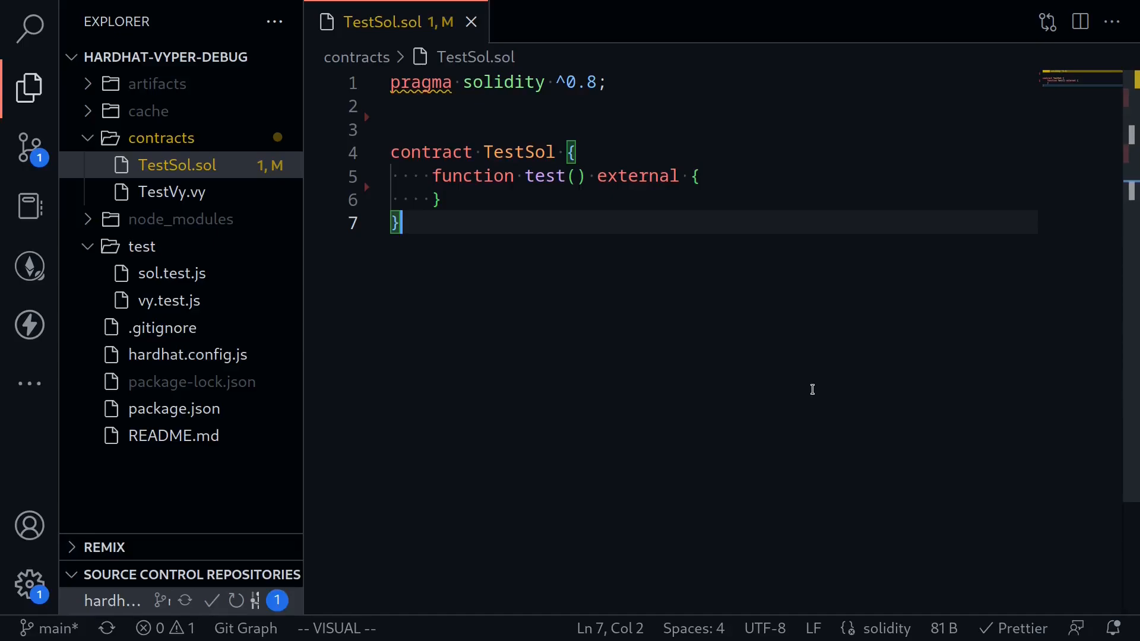
# Import hardhat/console.sol in TestSol.sol and log "Debug something here!!!!".
pyautogui.write('import "hardhat/console.sol";')
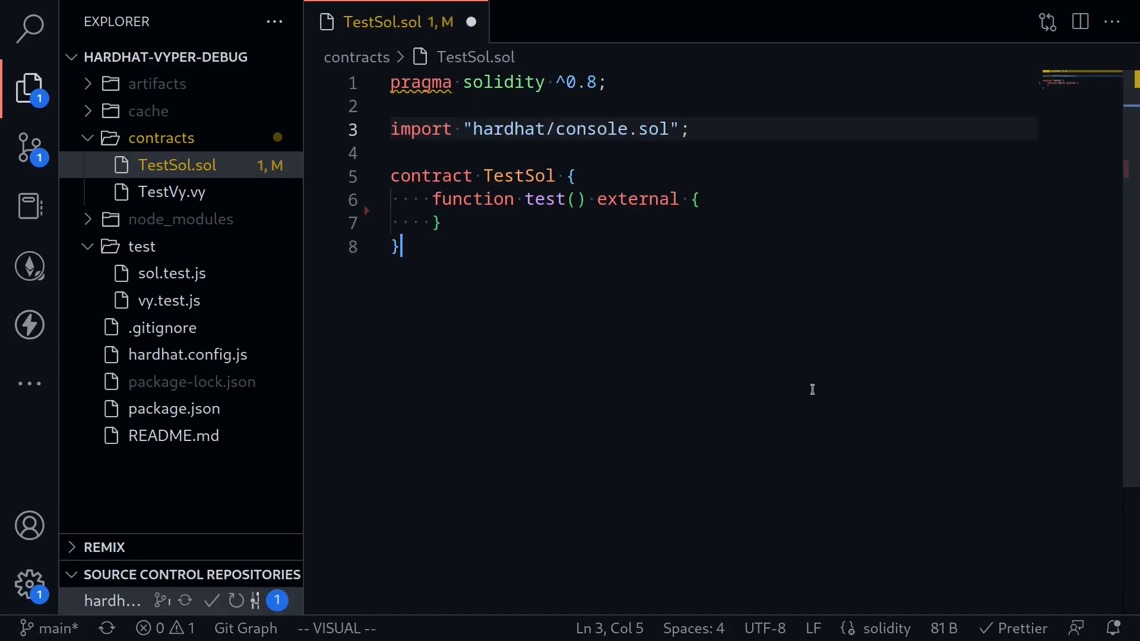
pyautogui.write('console.log("Debug something here!!!!");')
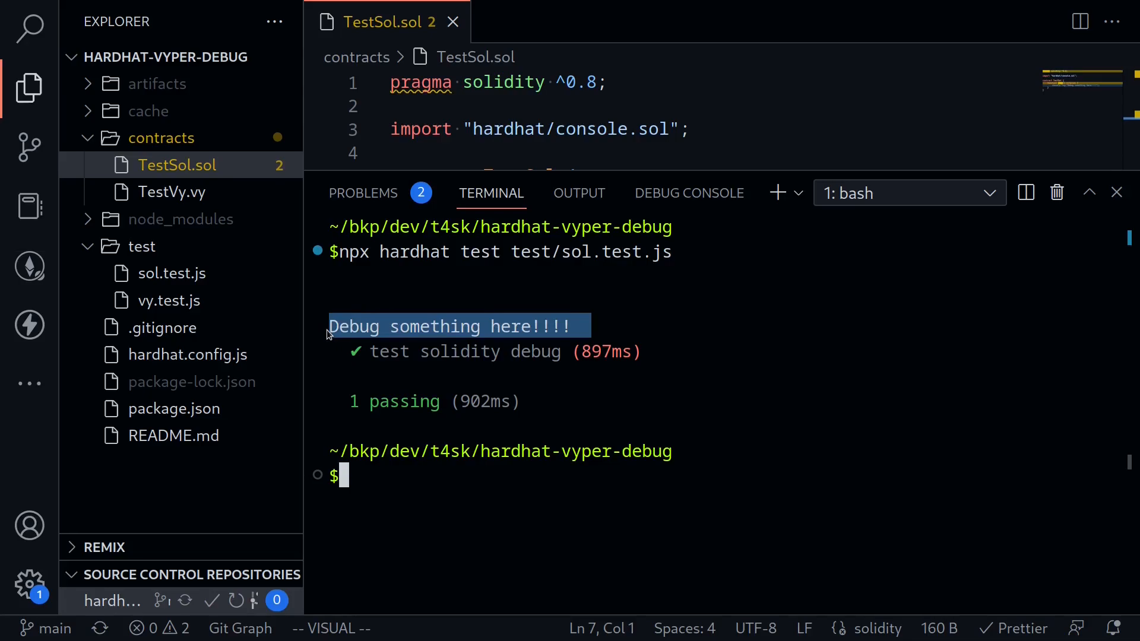
# Open TestVy.vy from the Explorer.
pyautogui.click(173, 192)
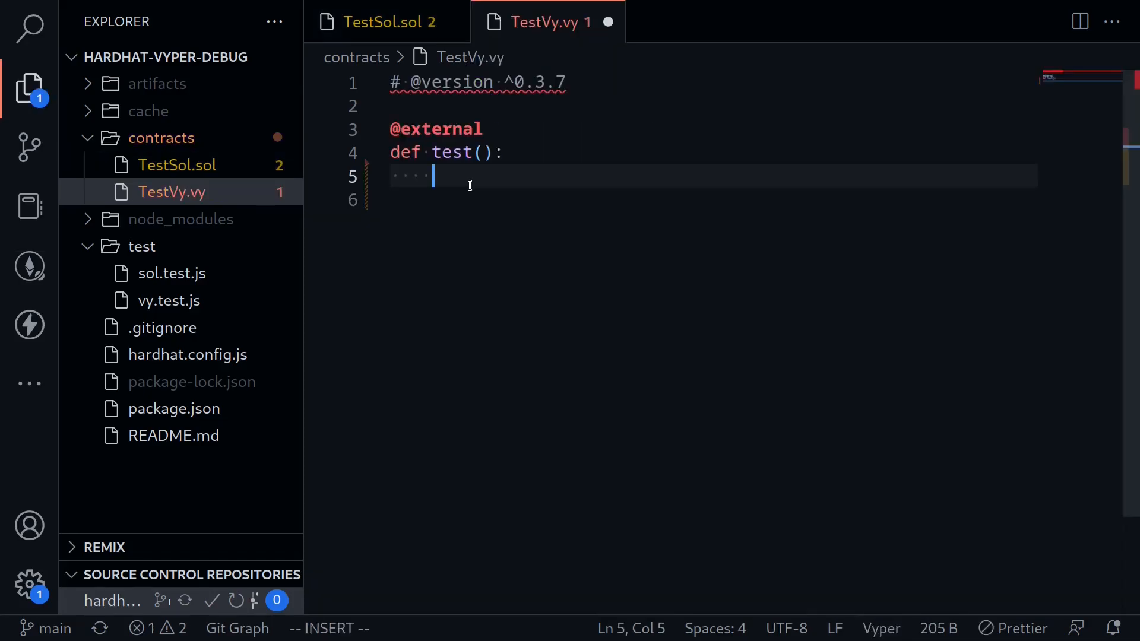
pyautogui.moveTo(422, 188)
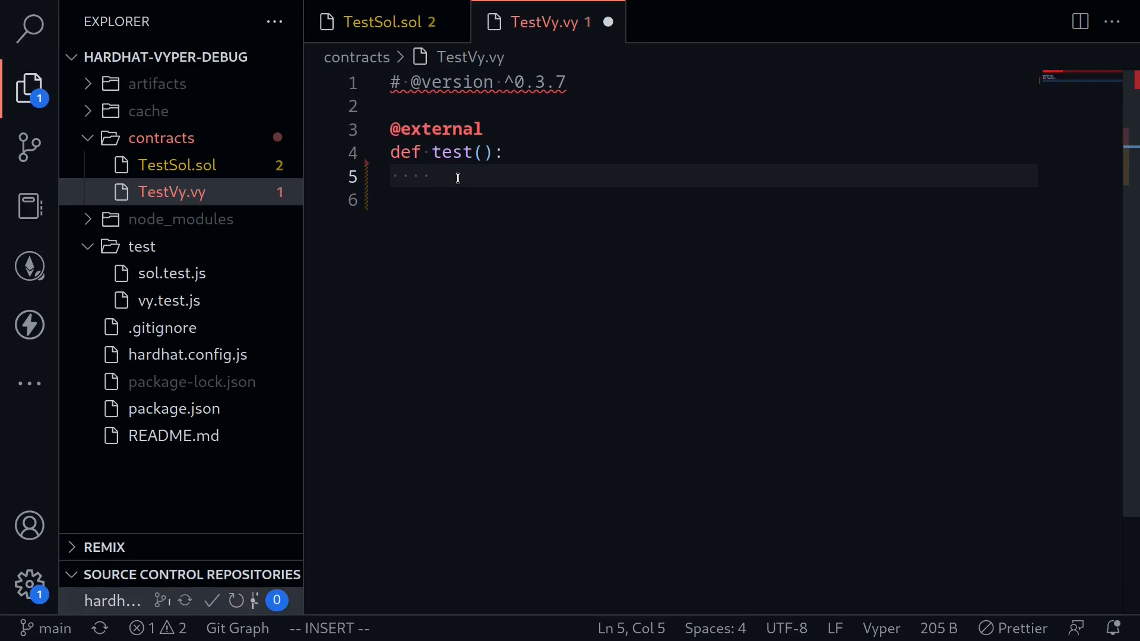
# Write print("DEBUG something here!!!!", hardhat_compat=True) inside def test().
pyautogui.write('print()')
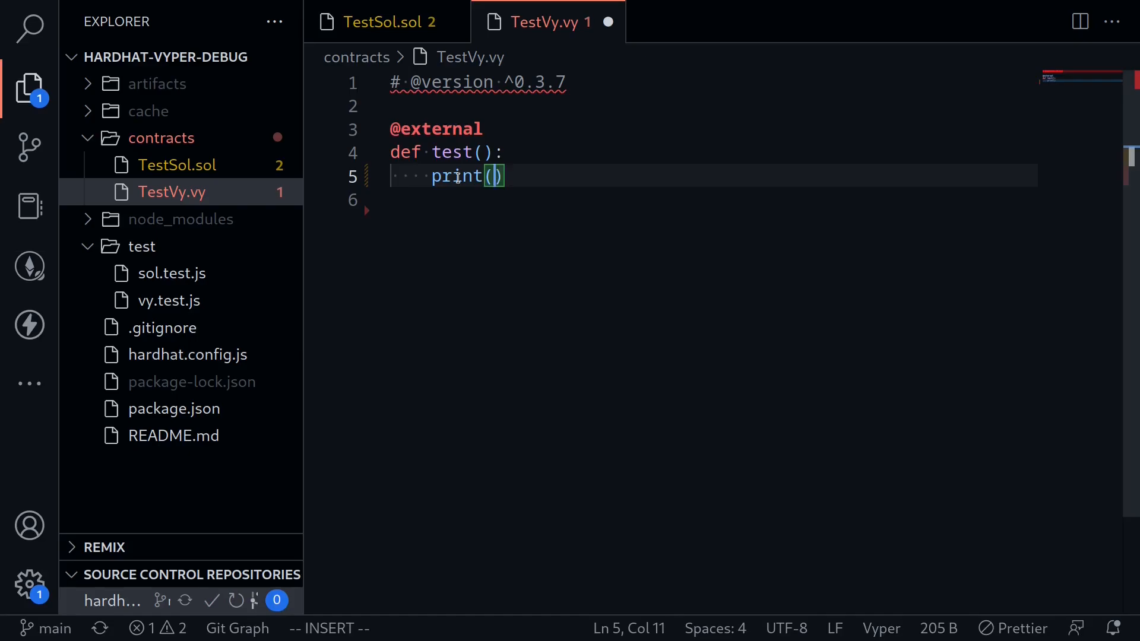
pyautogui.write('"DEBUG somethi"')
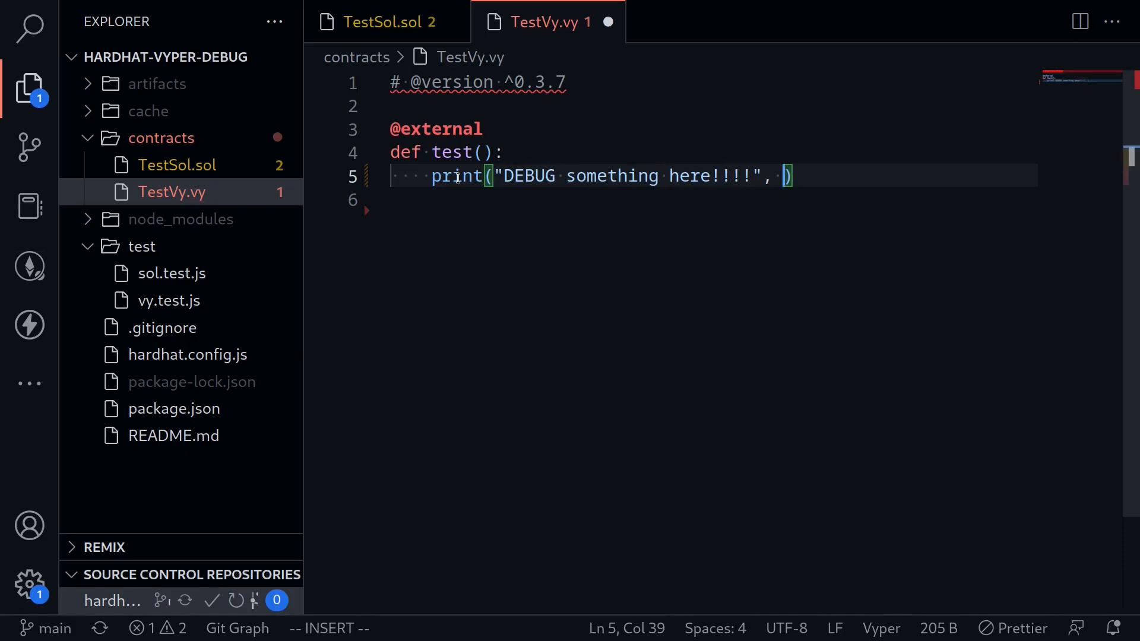
pyautogui.write('har')
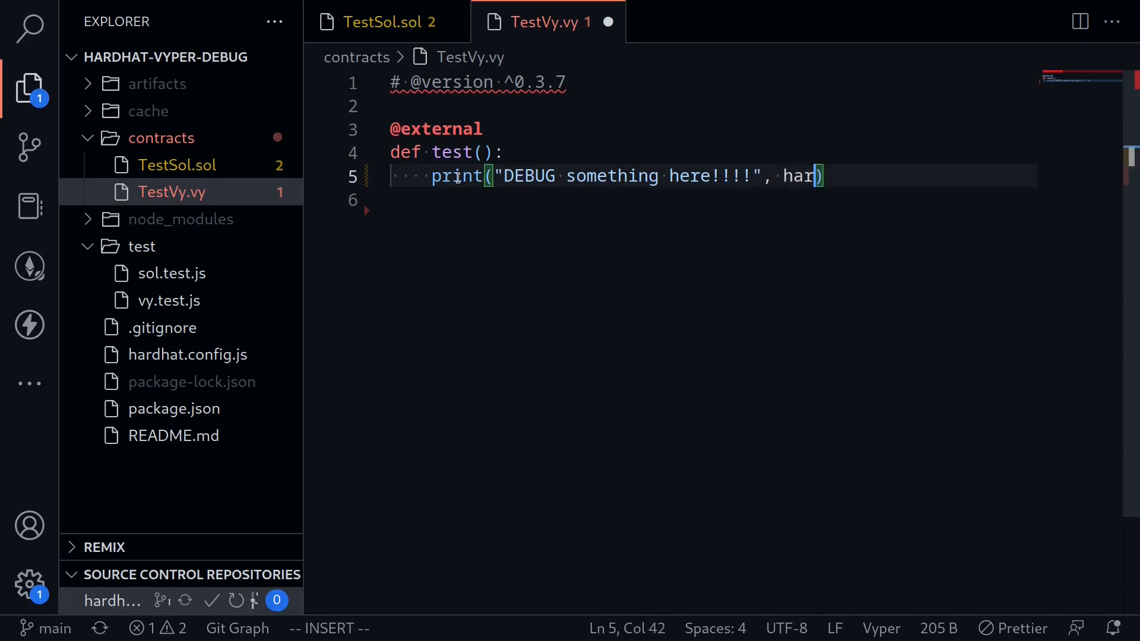
pyautogui.write('dhat_com')
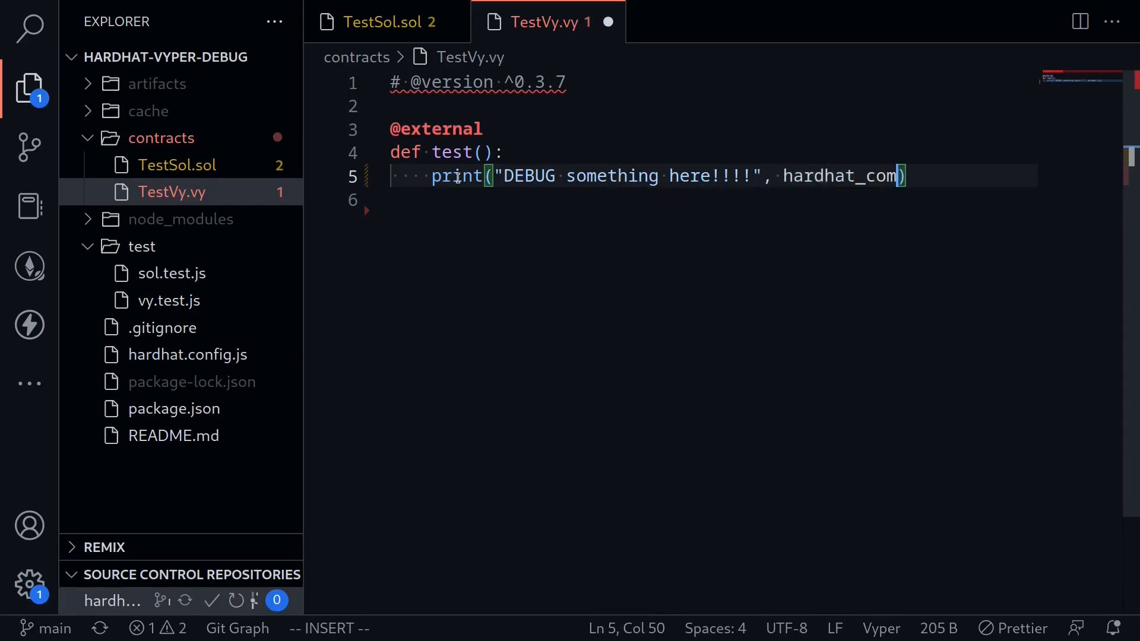
pyautogui.write('pat=True')
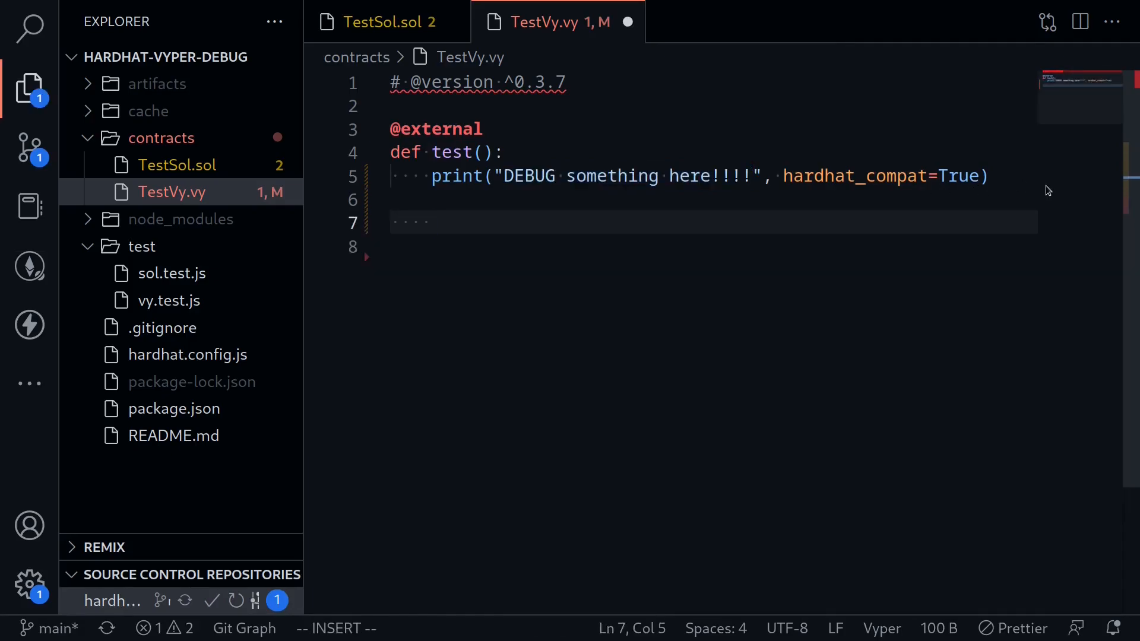
# Add uint256 variables x=123 and y=456 and print x, y in a second debug message.
pyautogui.write('x')
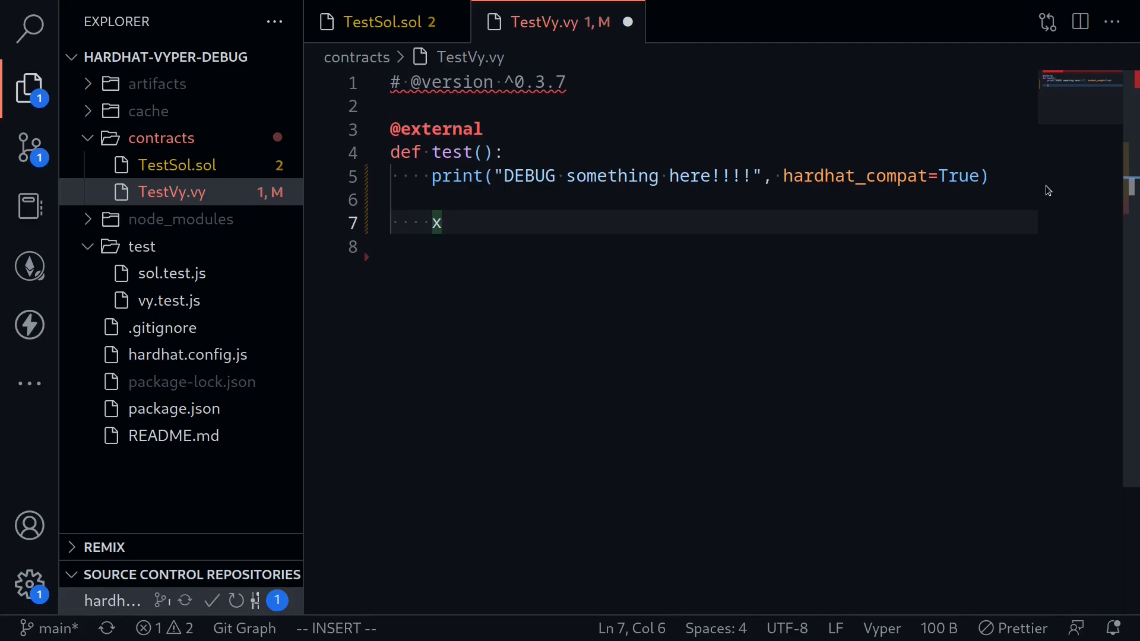
pyautogui.write(': uint256 = 123')
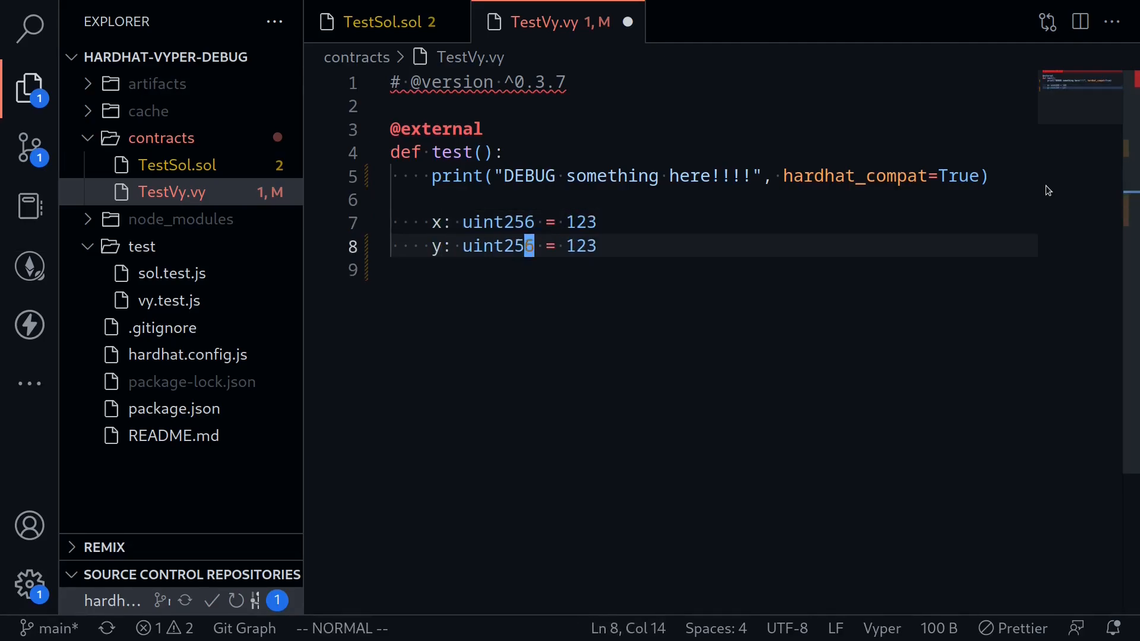
pyautogui.write('456')
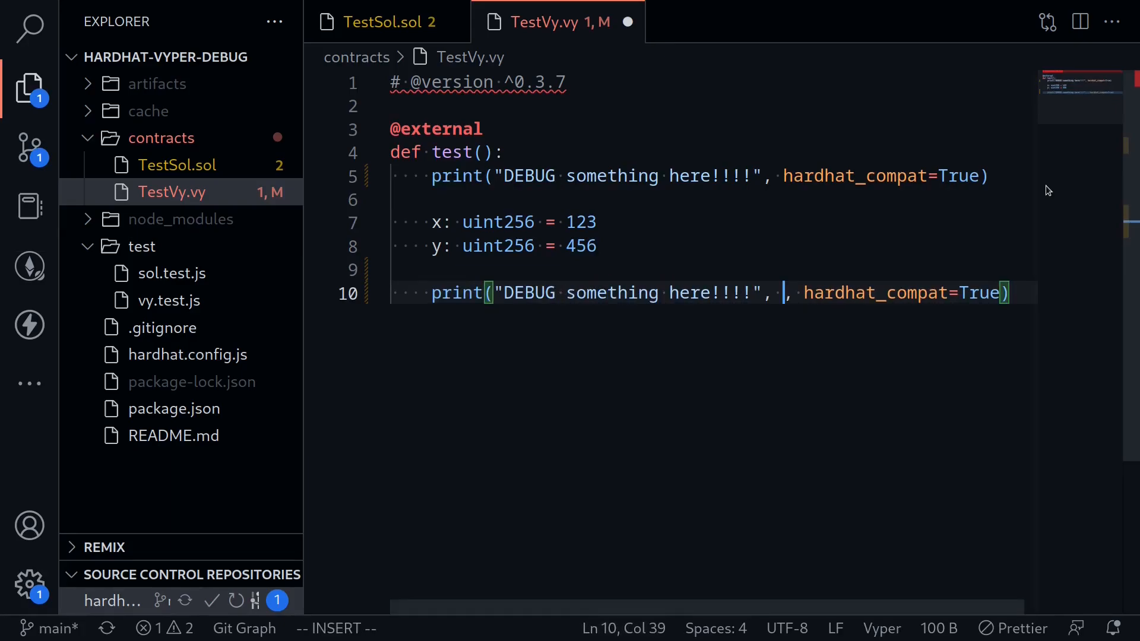
pyautogui.write('x, y')
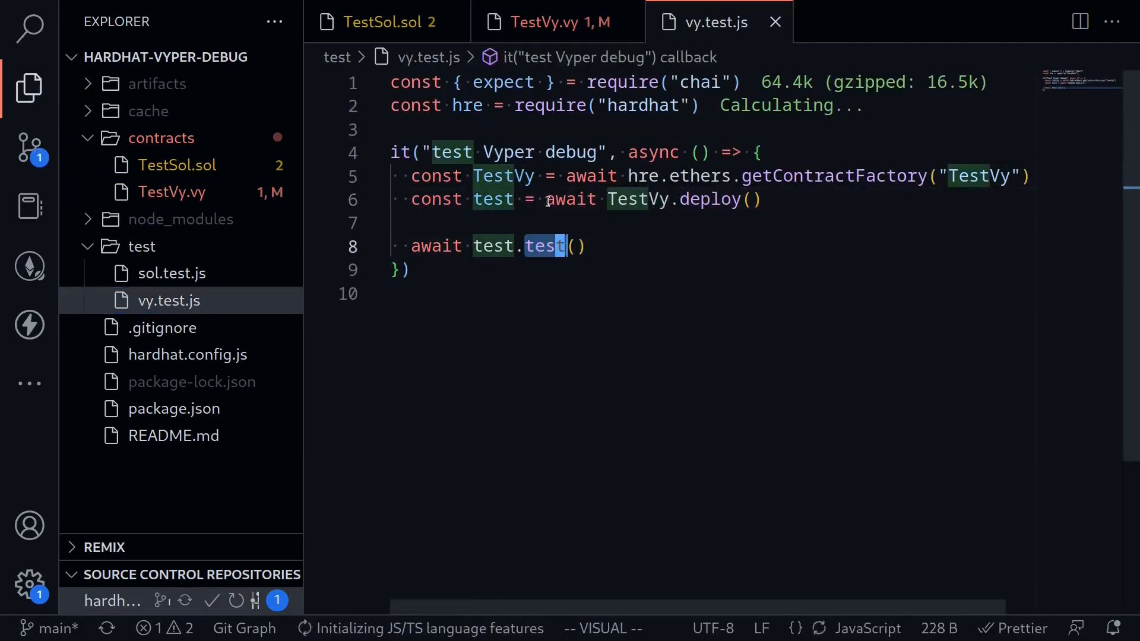
# Switch back to the TestVy.vy tab.
pyautogui.click(556, 22)
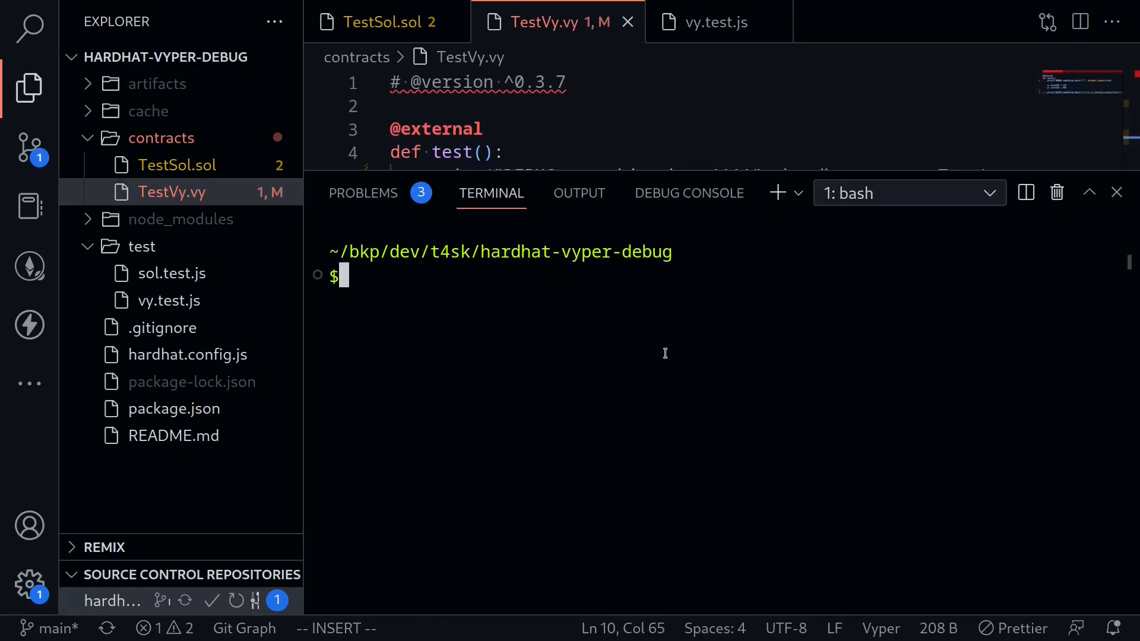
# Run npx hardhat test test/vy.test.js in the terminal.
pyautogui.write('npx hardhat')
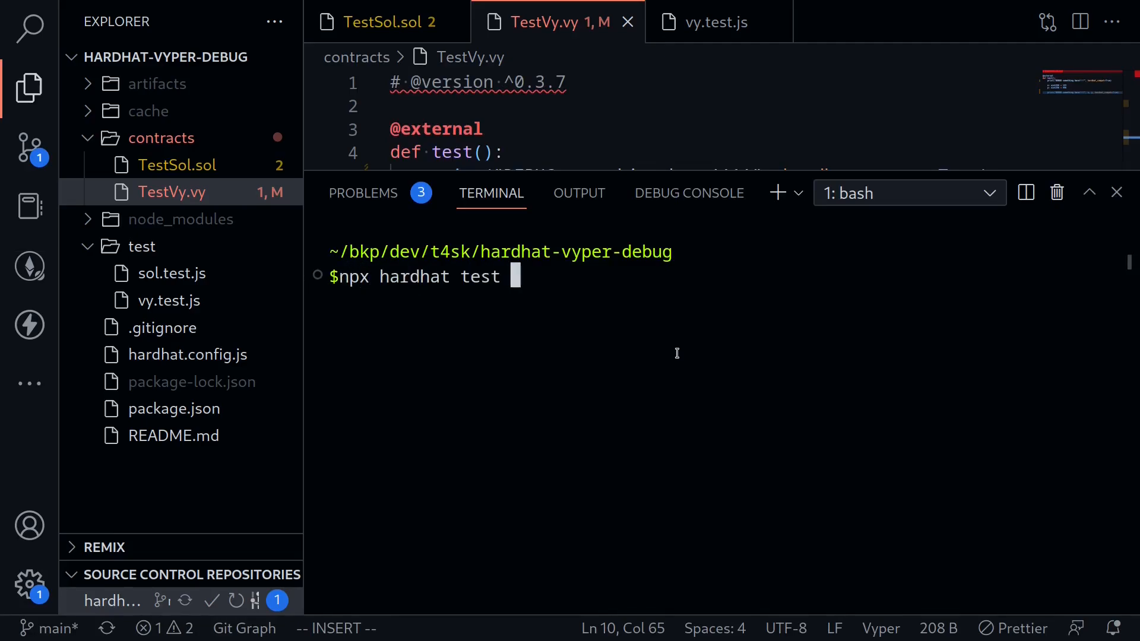
pyautogui.write('test/v')
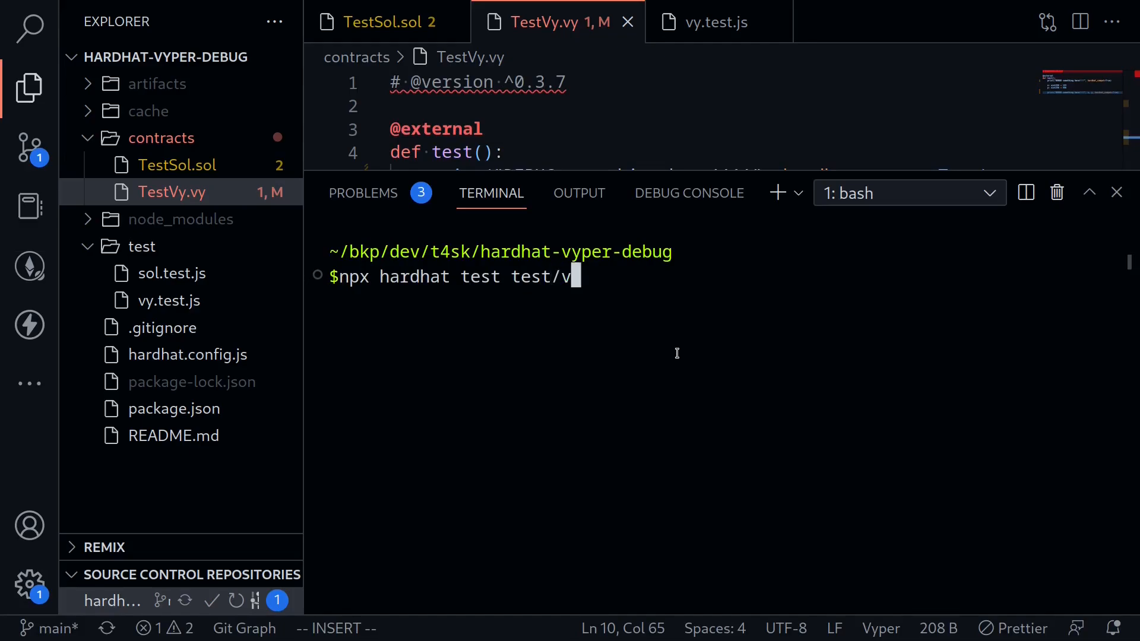
pyautogui.write('y.test.js')
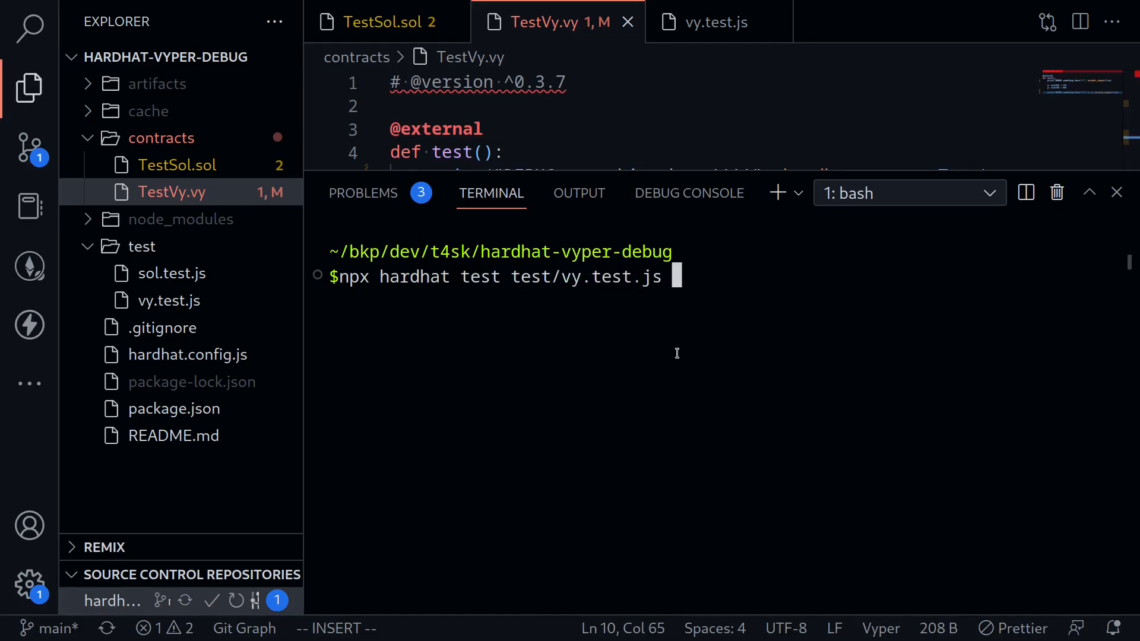
pyautogui.press('Enter')
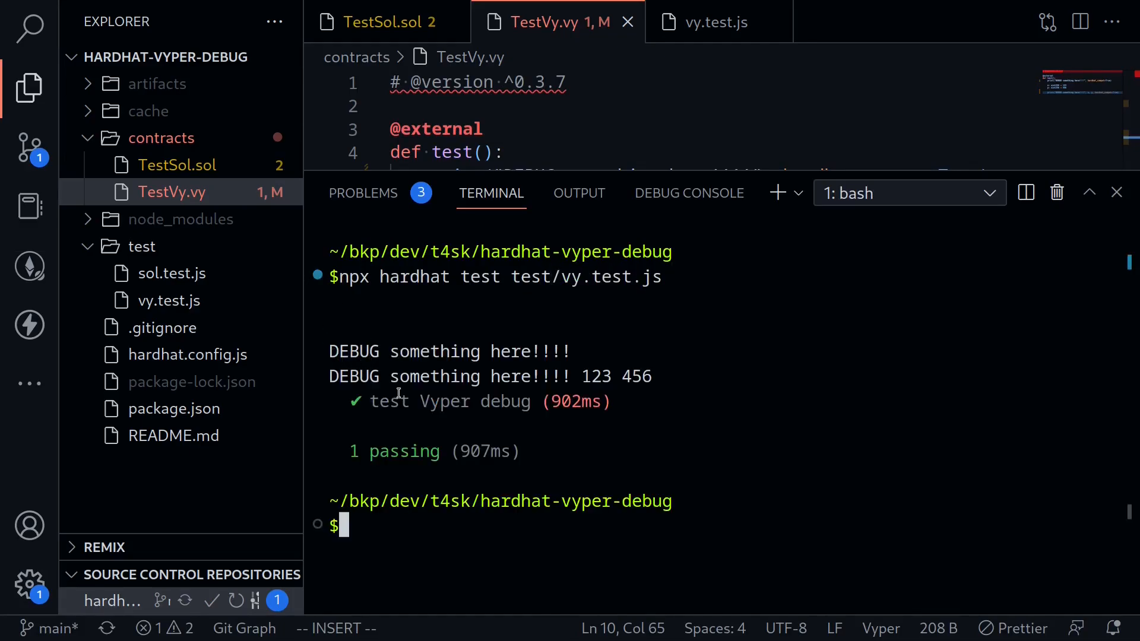